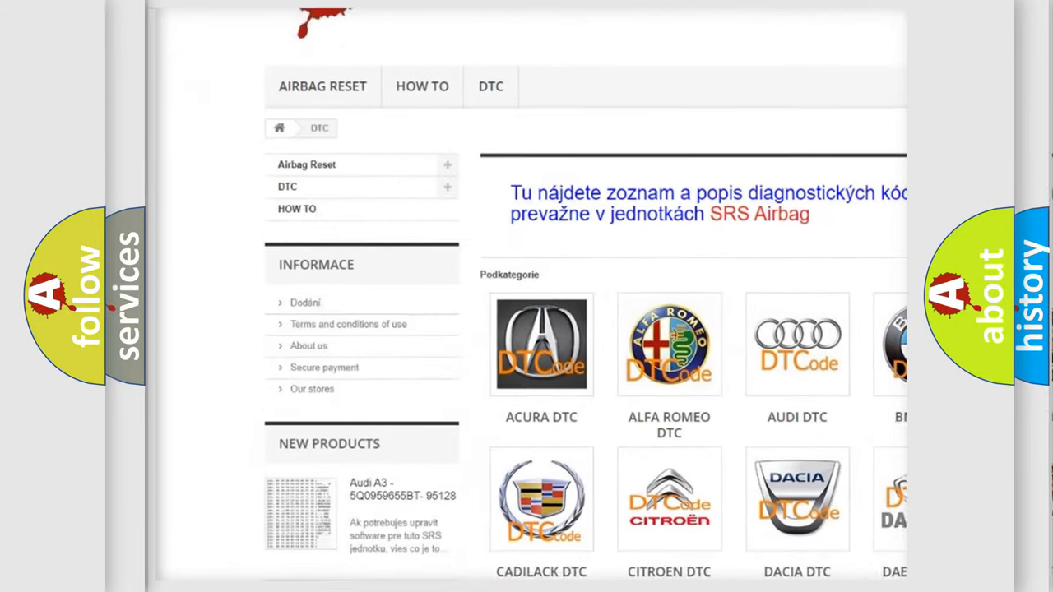
scroll("down", 3)
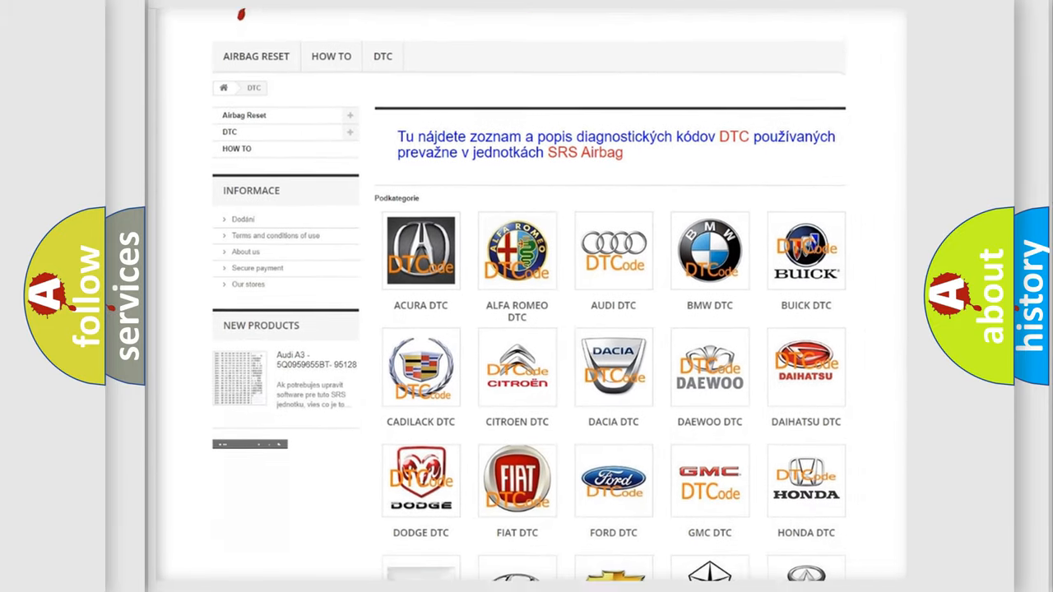
scroll("down", 3)
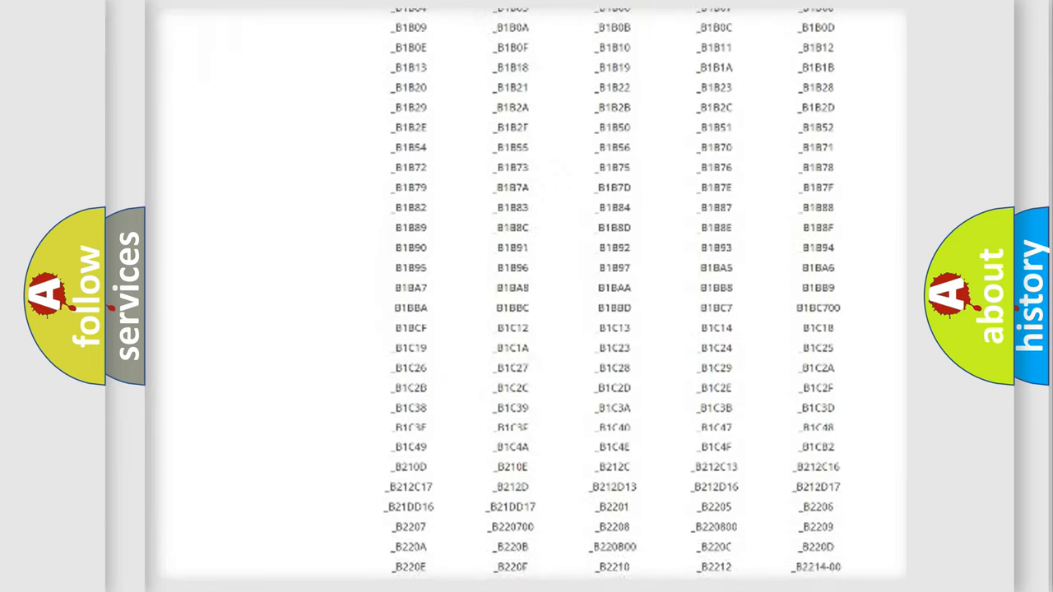
scroll("up", 3)
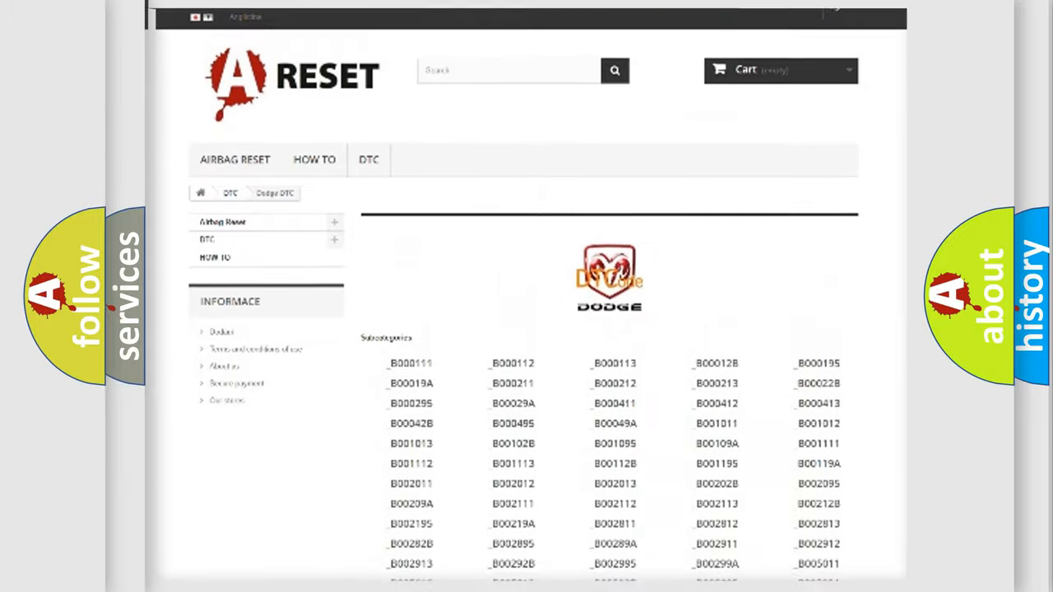